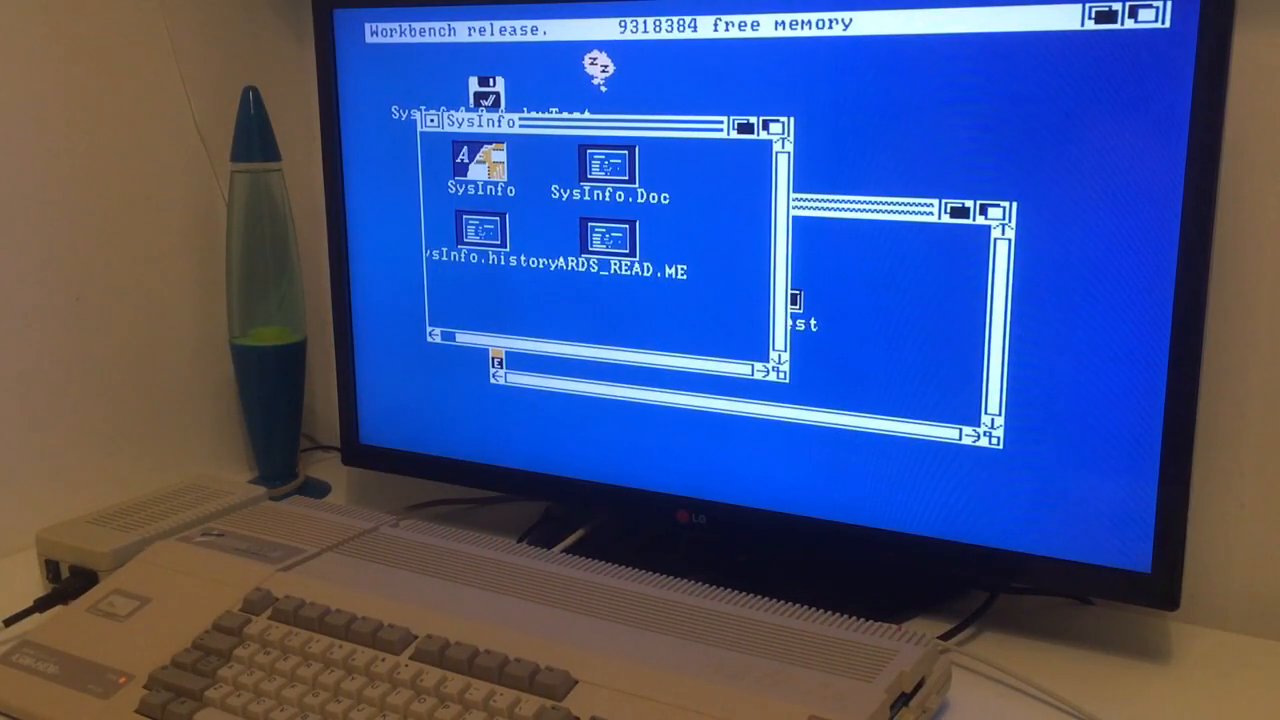
Start SysInfo from its drawer to show libraries, hardware modes and speed comparison.
{"action": "double_click", "coordinate": [476, 160]}
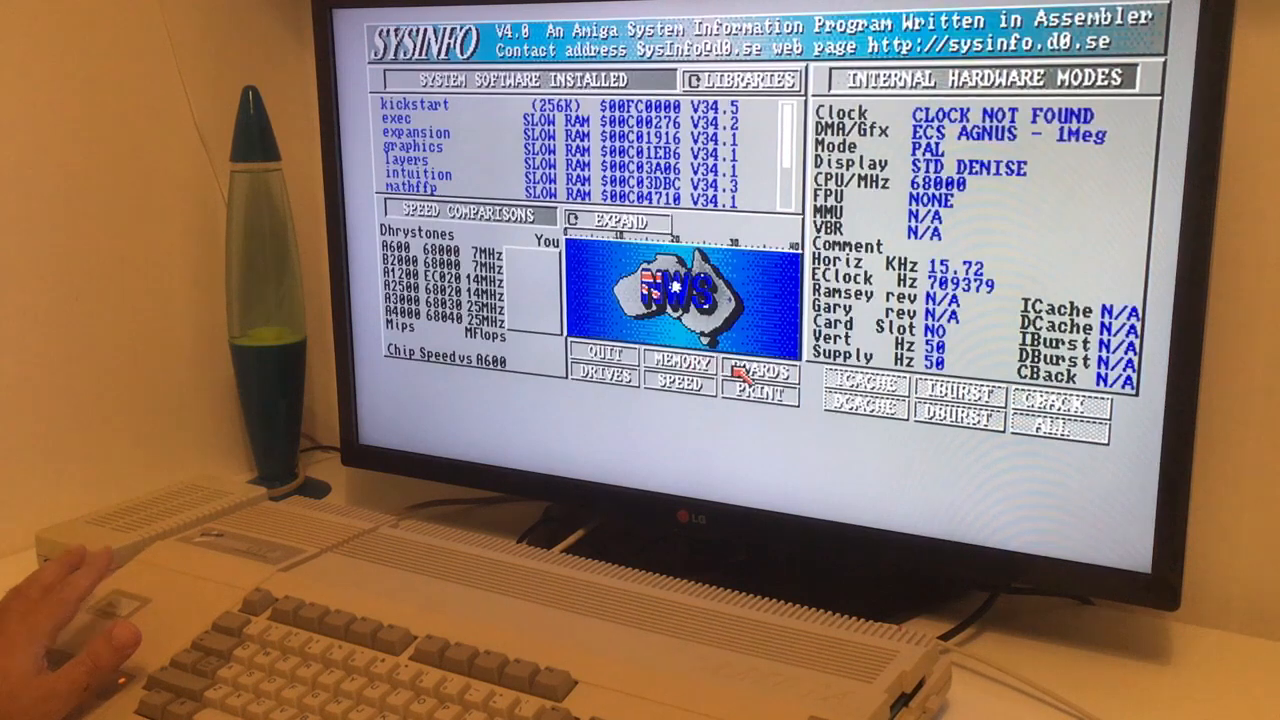
{"action": "left_click", "coordinate": [762, 372]}
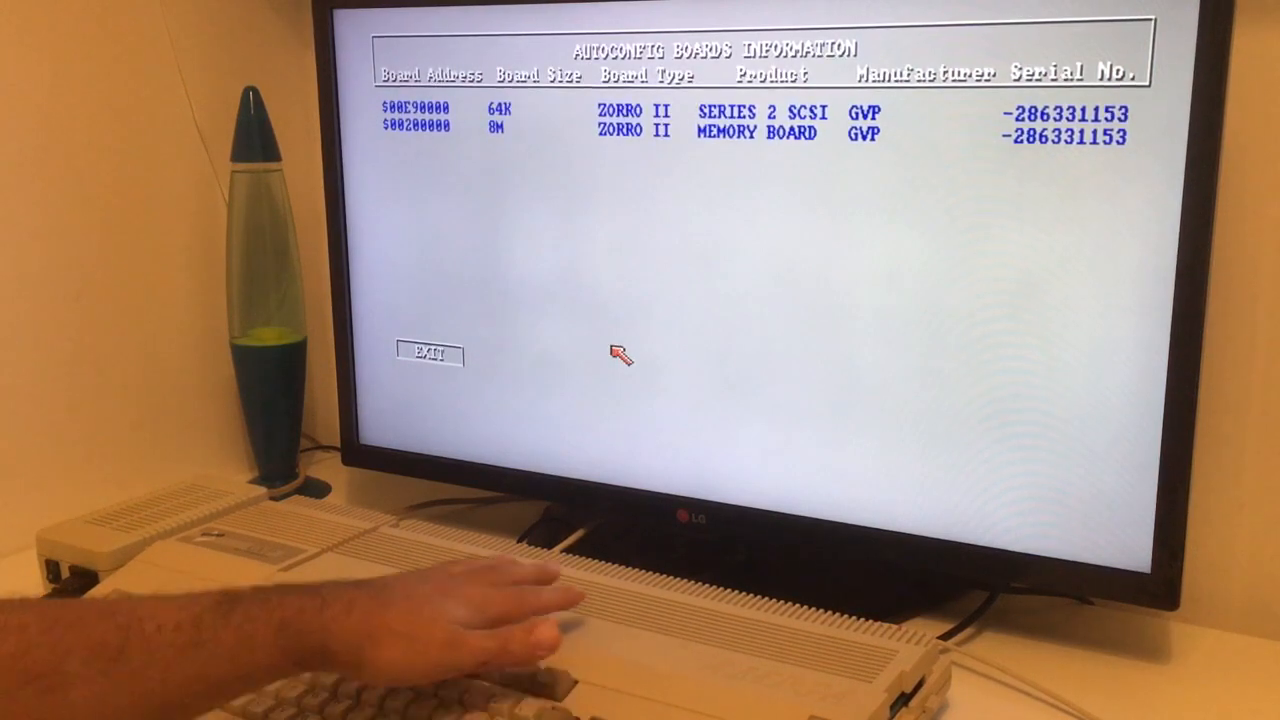
{"action": "mouse_move", "coordinate": [490, 362]}
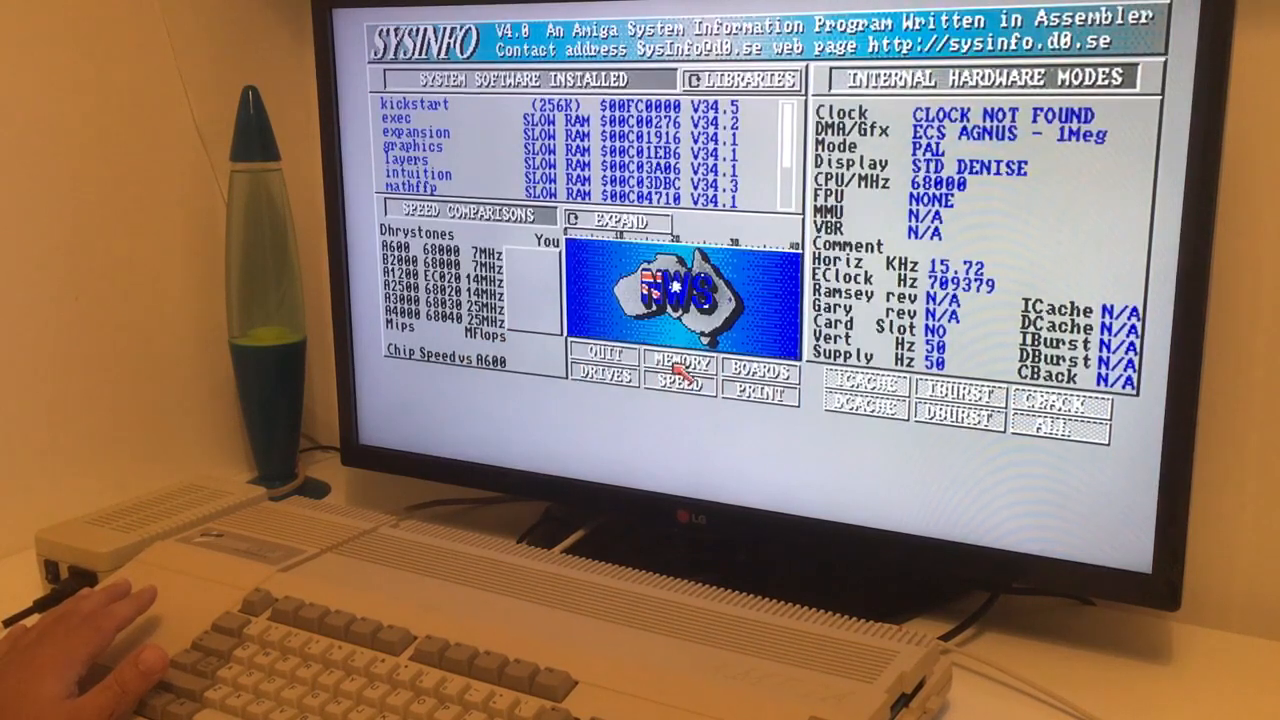
Page through the memory regions: 506KB slow RAM, 8MB fast expansion RAM, 512KB chip RAM.
{"action": "left_click", "coordinate": [678, 362]}
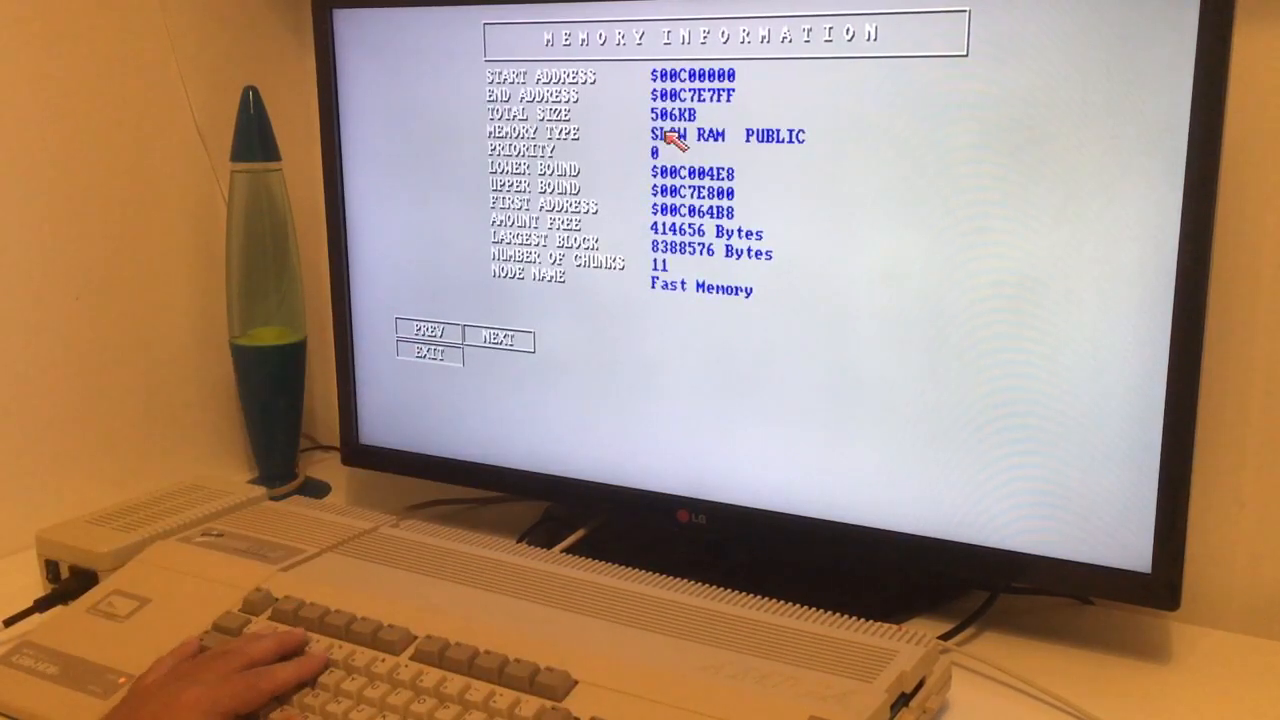
{"action": "left_click", "coordinate": [497, 339]}
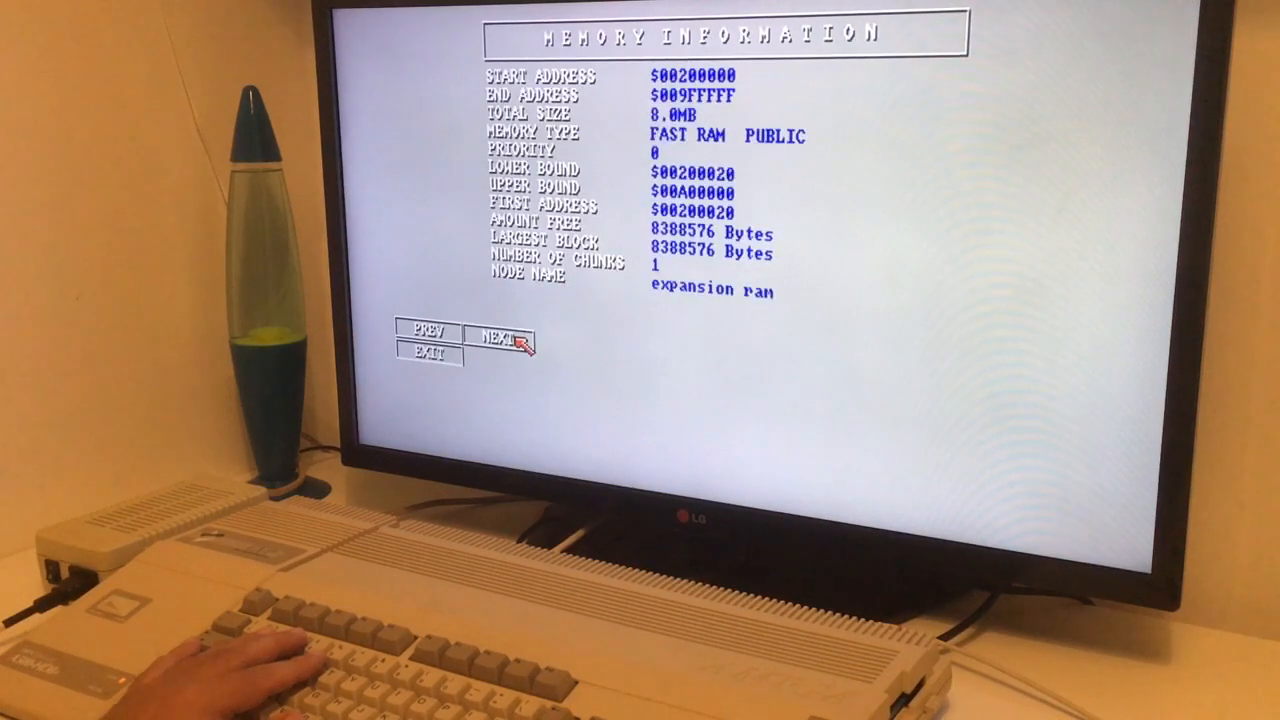
{"action": "left_click", "coordinate": [496, 332]}
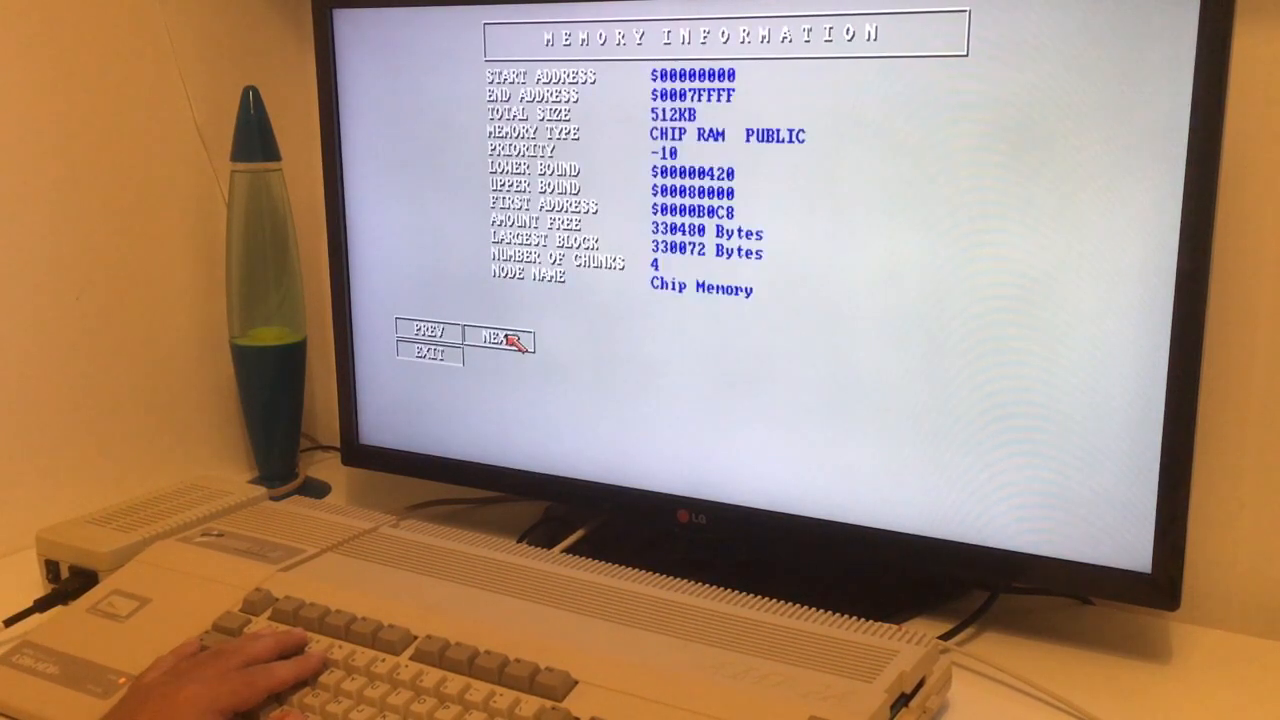
{"action": "mouse_move", "coordinate": [560, 285]}
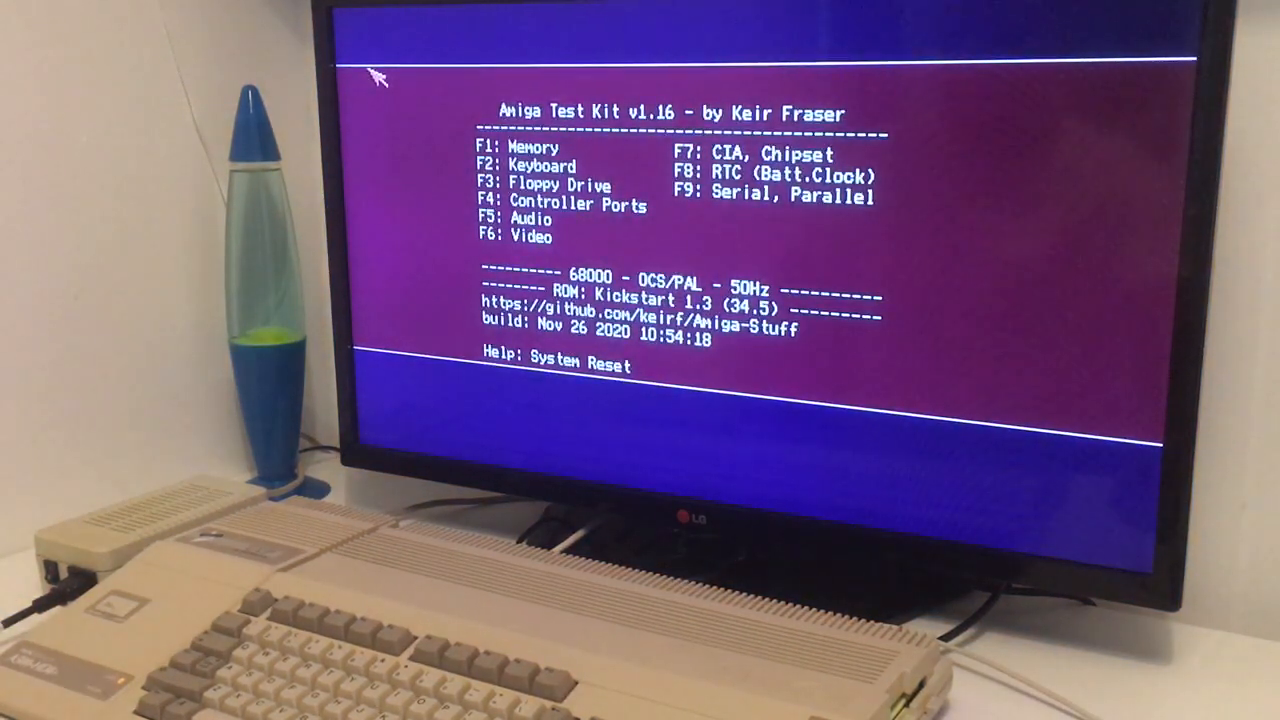
Open the Amiga Test Kit memory scan showing 9.00 MB total memory.
{"action": "key", "text": "f1"}
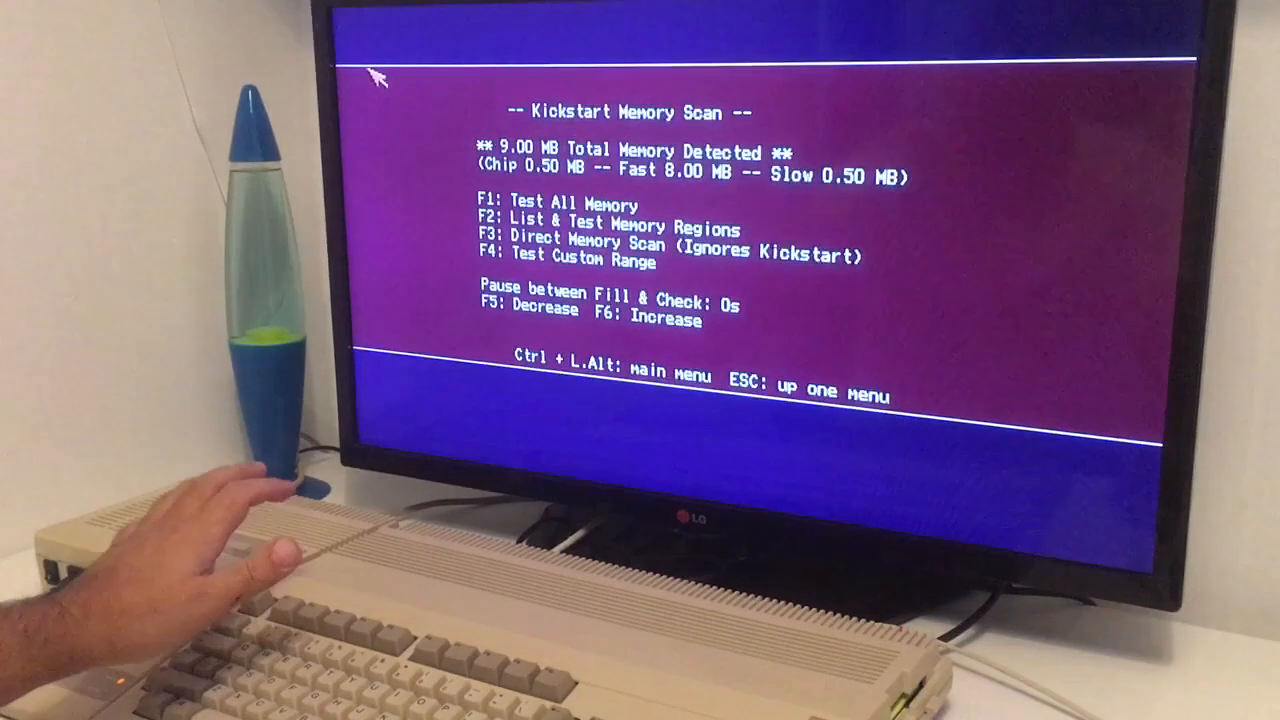